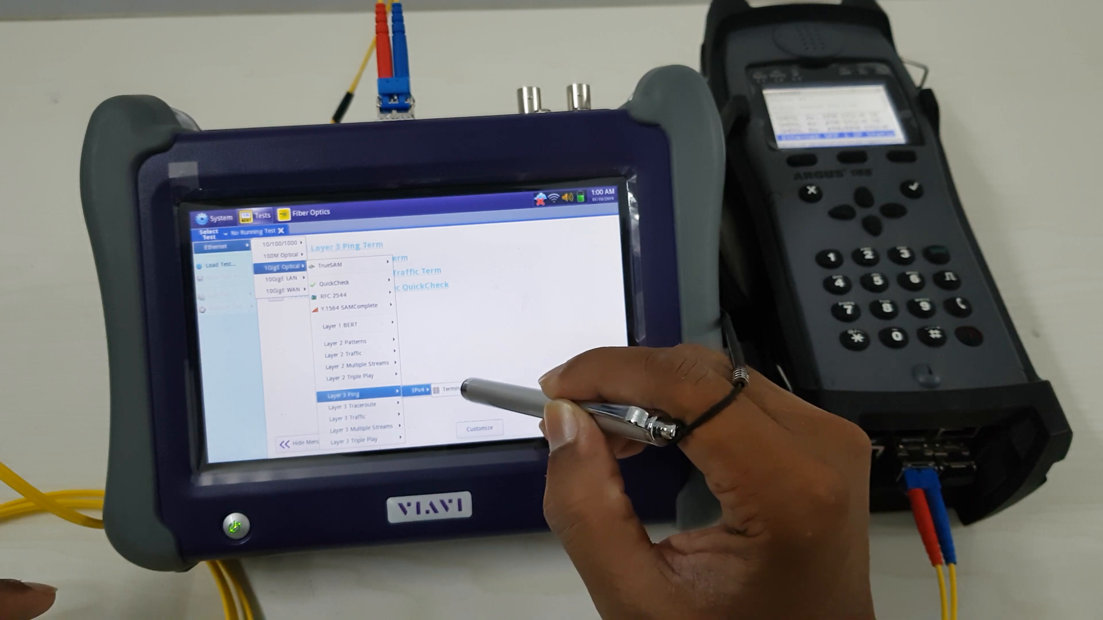
# Step: Load the 10GigE Layer 3 Ping IPv4 Terminate test on the MTS-5800
pyautogui.click(456, 388)
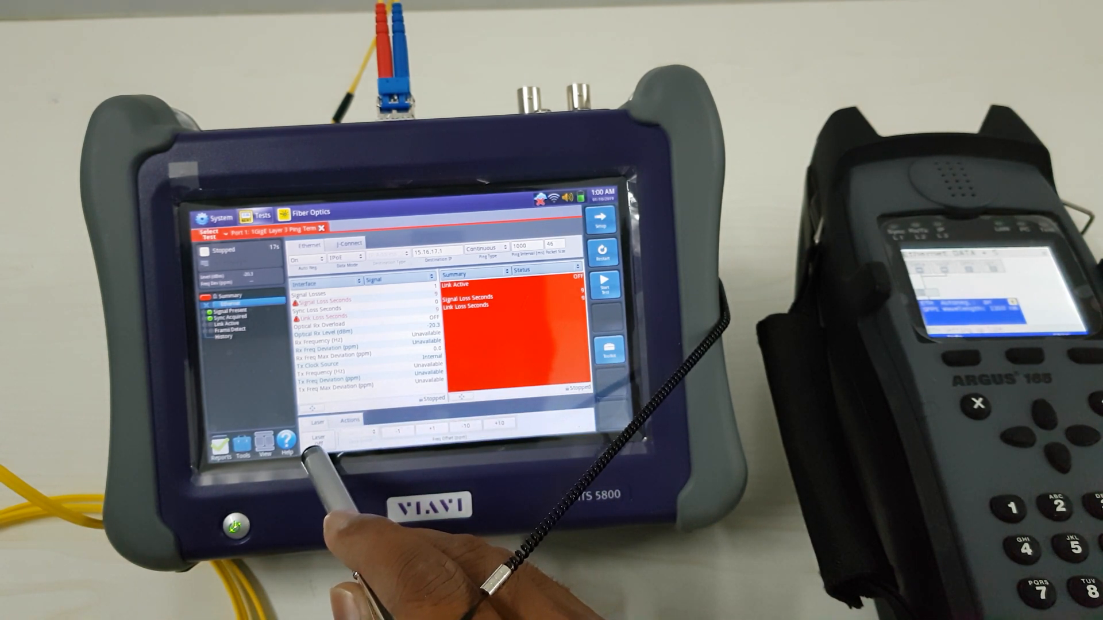
pyautogui.click(318, 439)
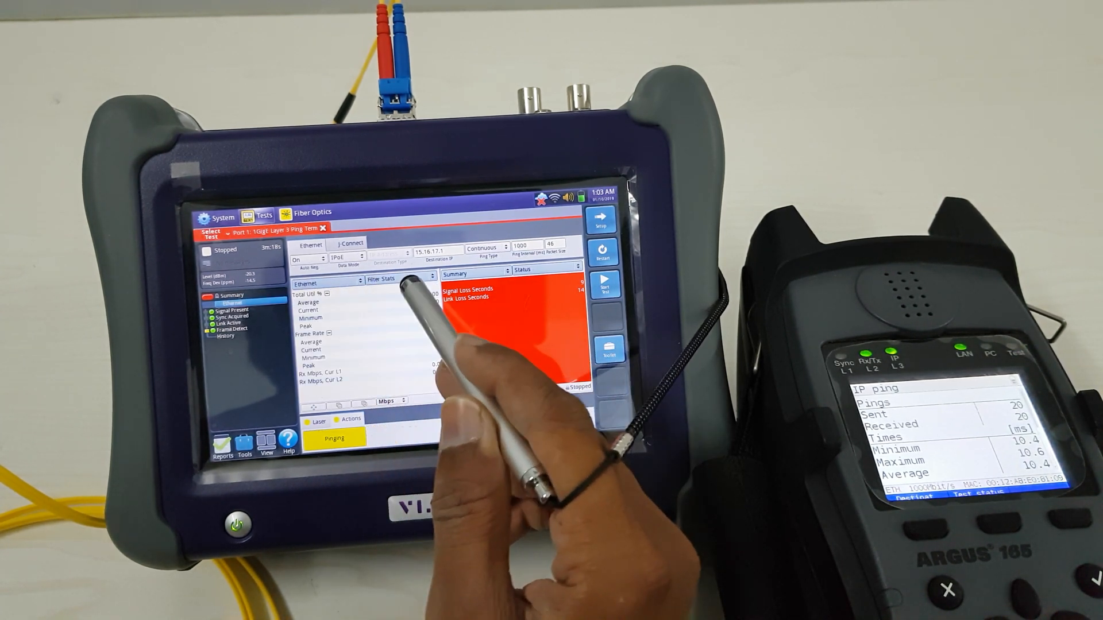
# Step: Switch the results category to Ping so requests and replies from the ARGUS 165 show
pyautogui.click(401, 278)
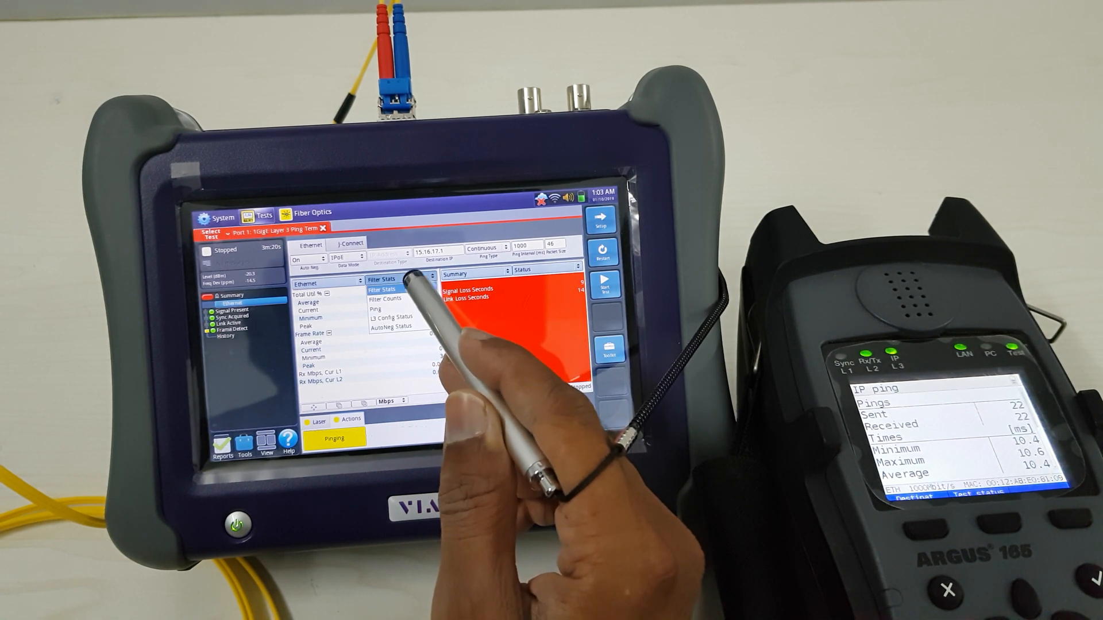
pyautogui.click(377, 309)
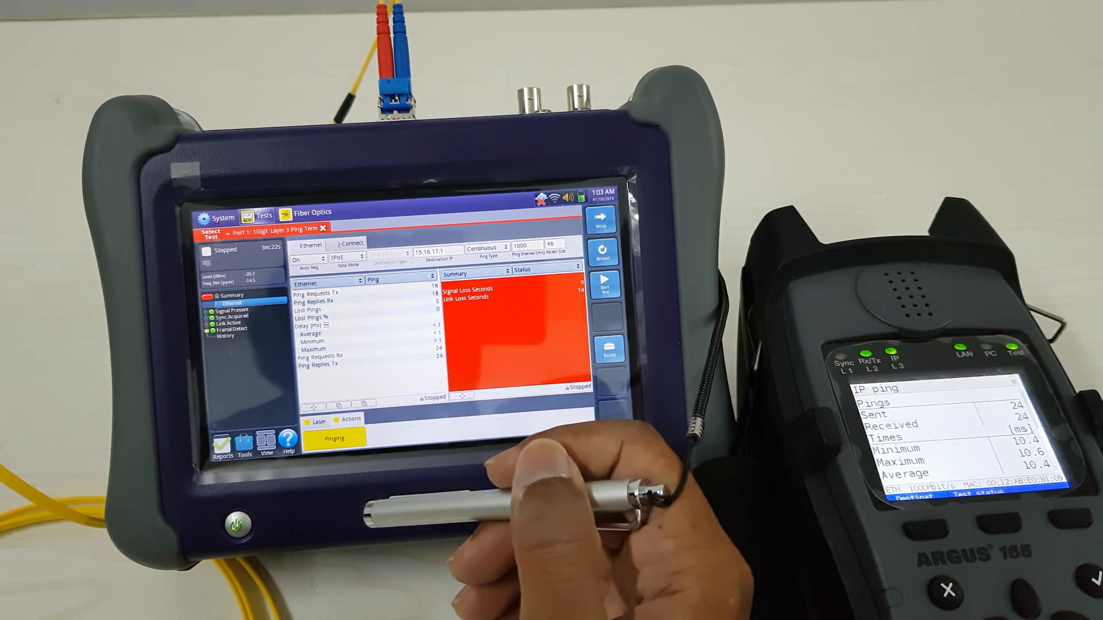